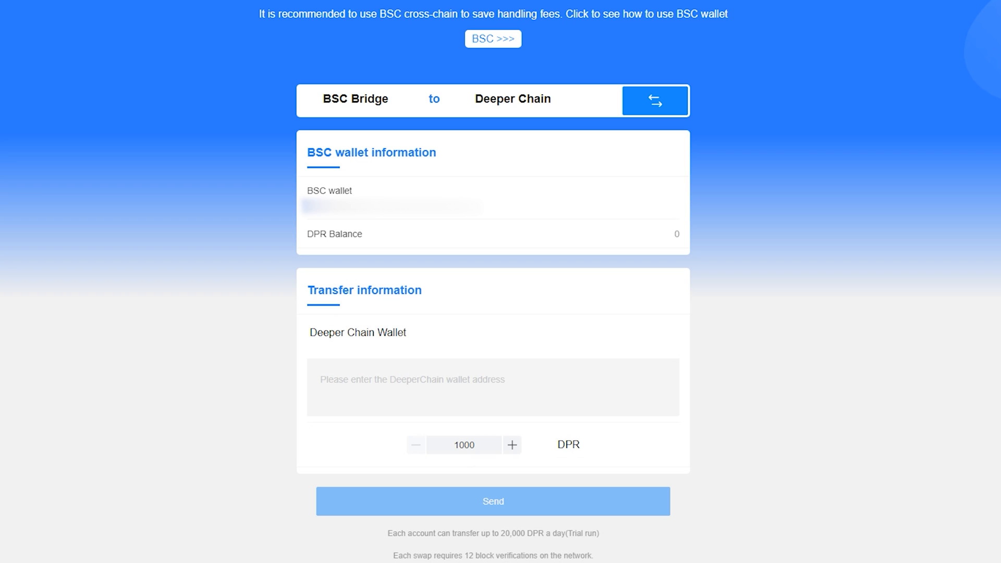
Go from the BSC-to-Deeper Chain bridge form to the Chainlist network directory.
left_click(493, 39)
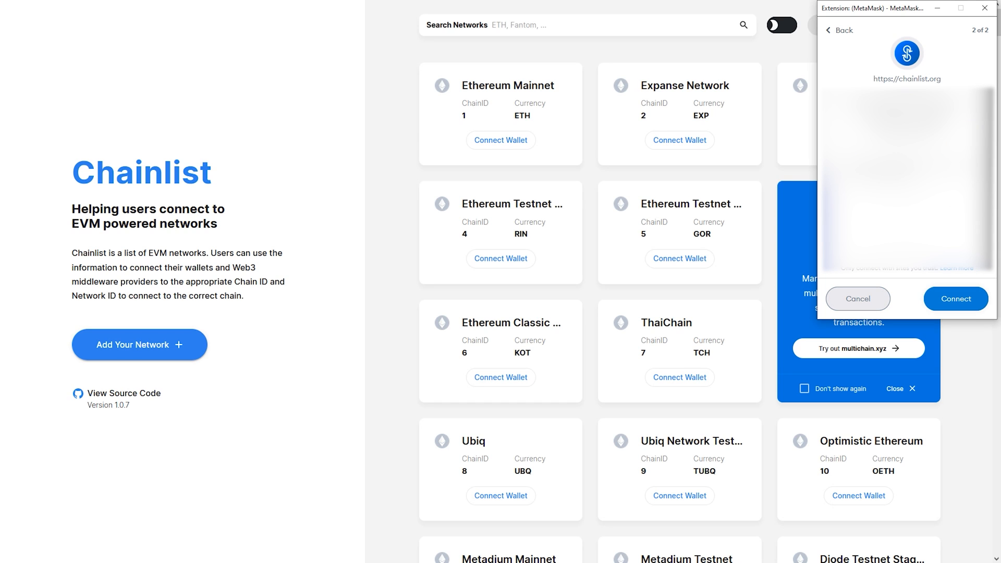
Connect MetaMask to Chainlist, search 'bsc', and add Binance Smart Chain (Chain ID 56).
left_click(955, 298)
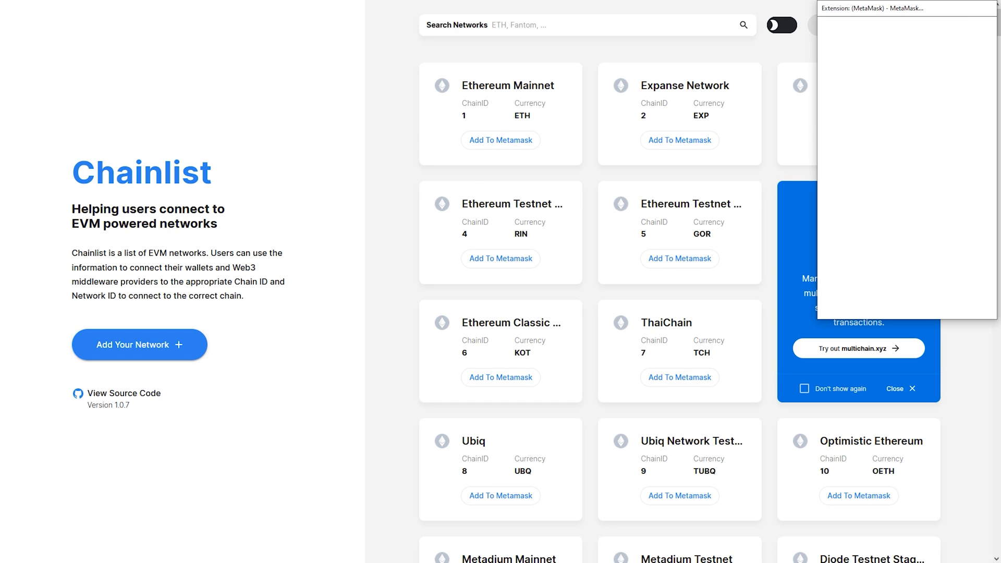
left_click(581, 25)
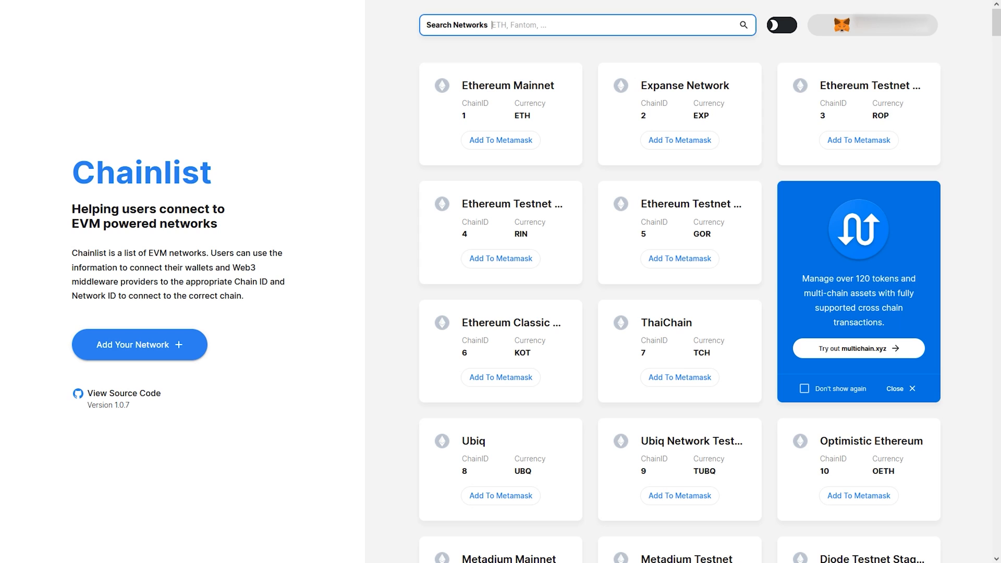
type("bsc")
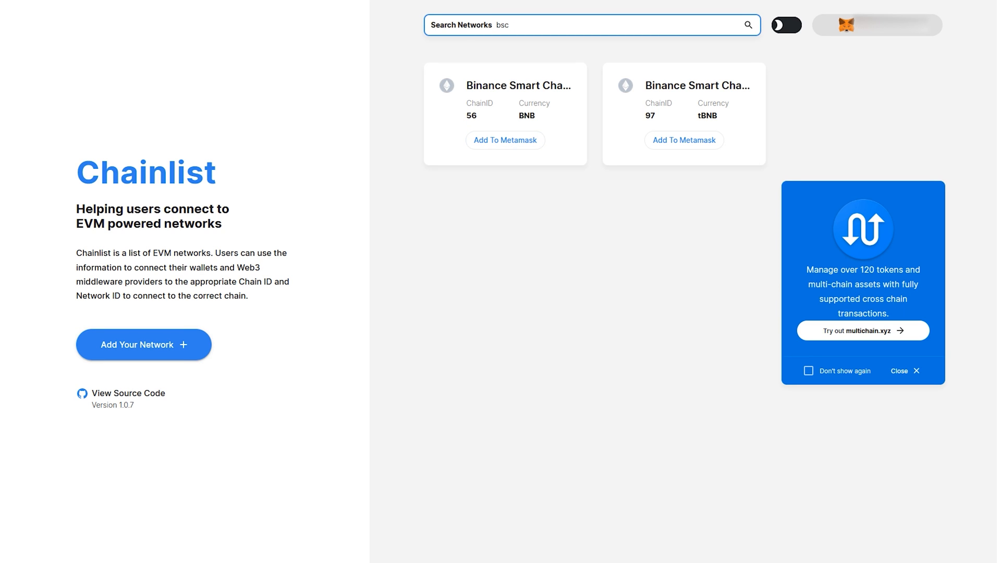
left_click(504, 140)
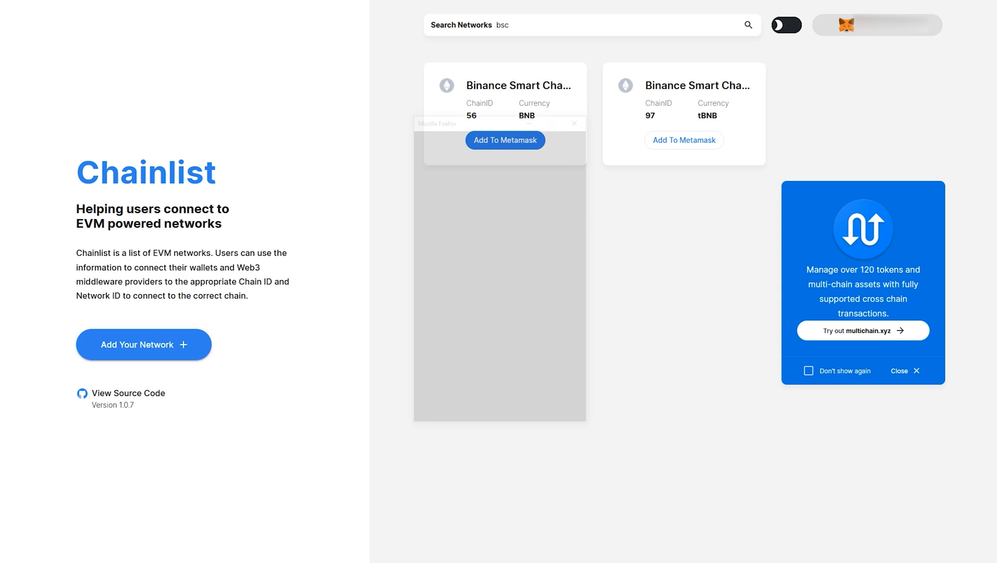
left_click(504, 140)
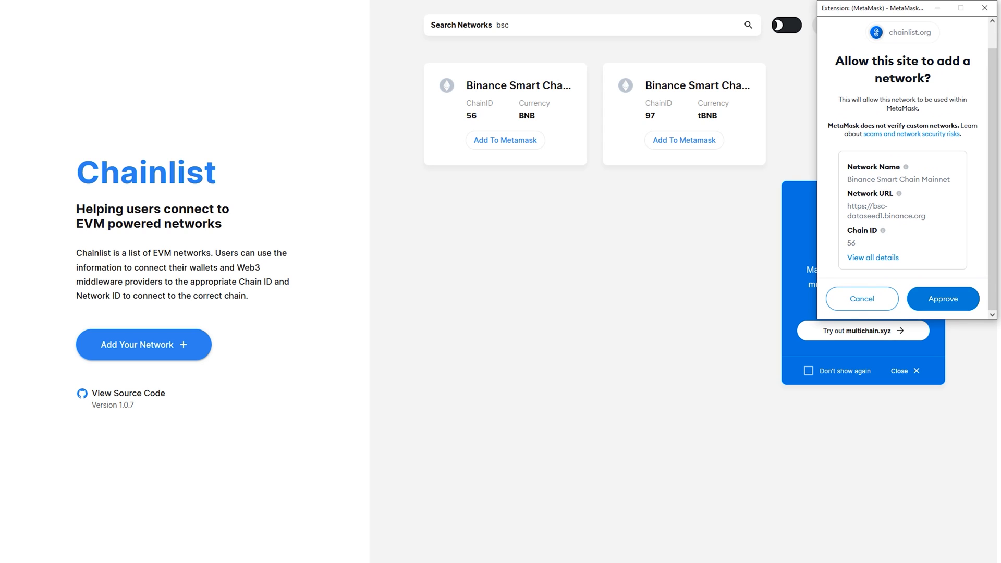
Approve and switch to Binance Smart Chain Mainnet, confirming it's active with 0 BNB.
left_click(942, 298)
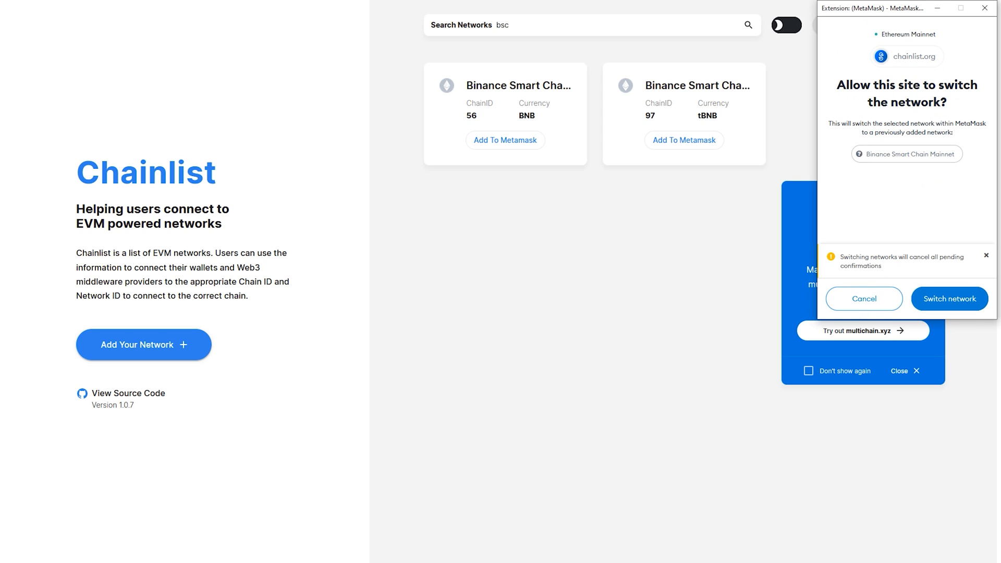
left_click(950, 298)
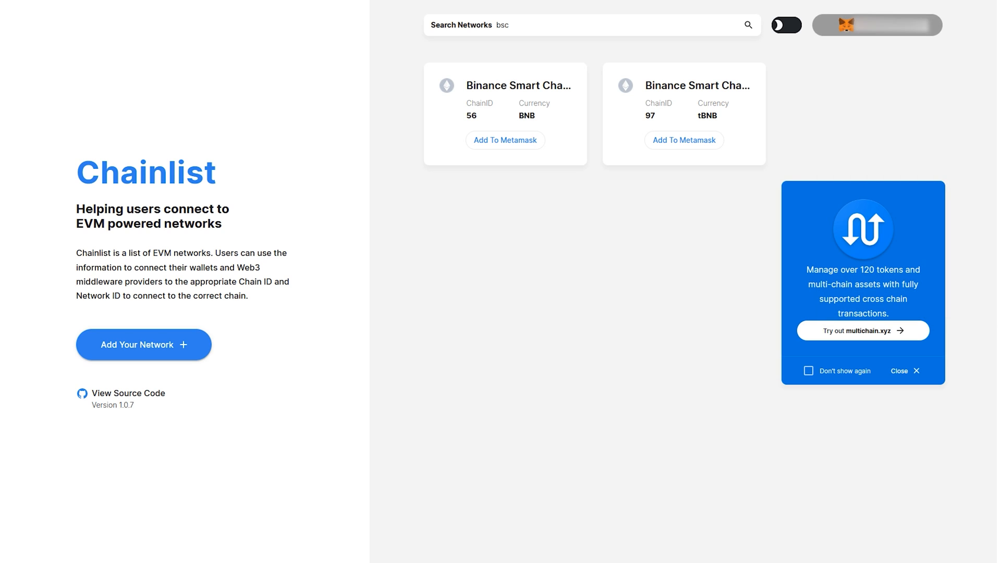
left_click(876, 25)
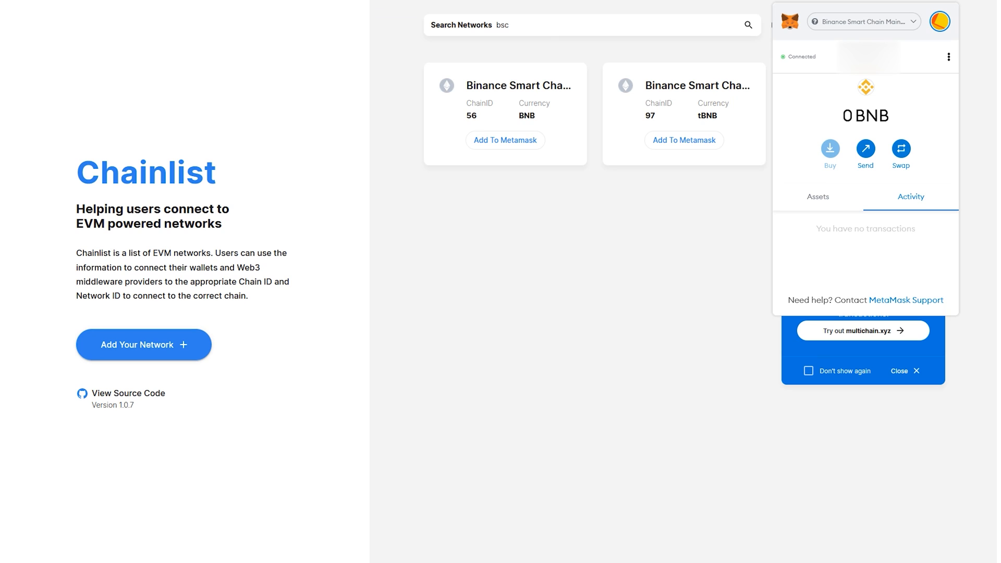
left_click(862, 21)
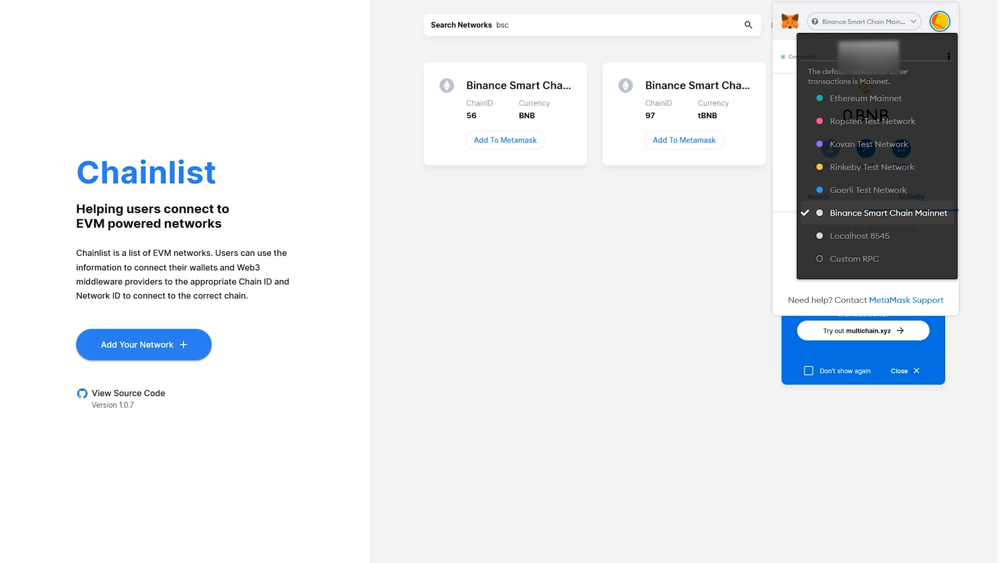
left_click(887, 213)
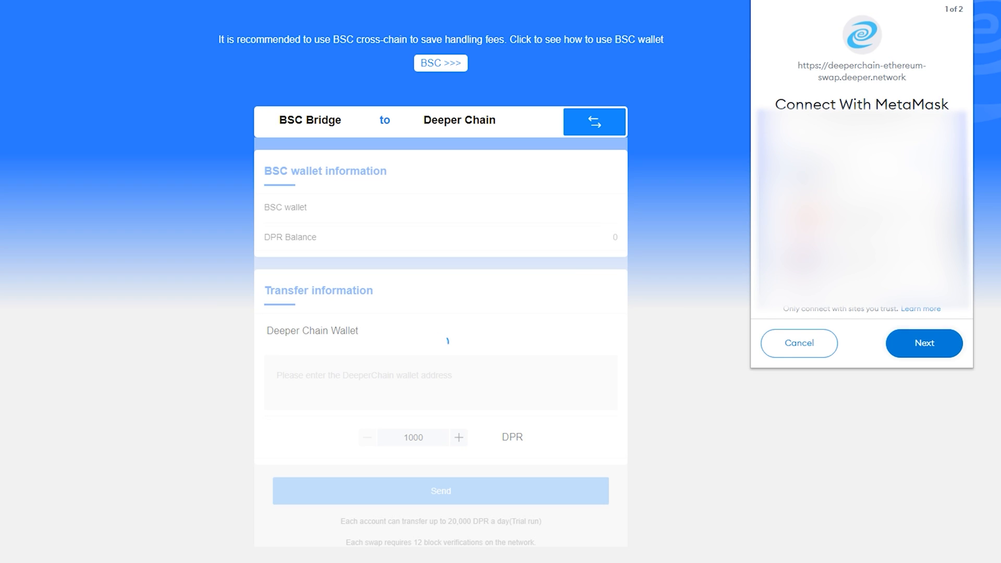
Approve the MetaMask account connection so the bridge shows the BSC wallet with 0 DPR.
left_click(924, 343)
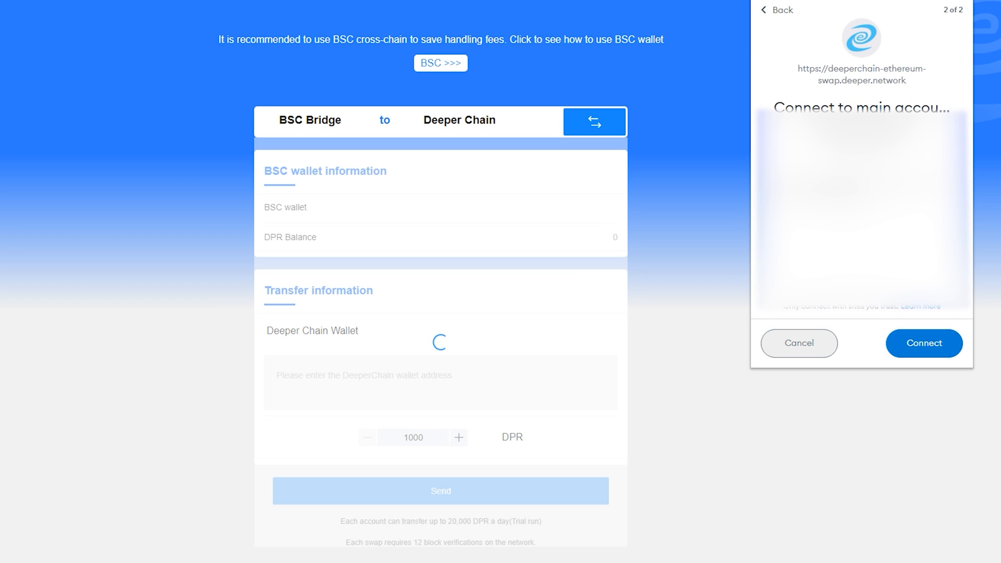
left_click(923, 343)
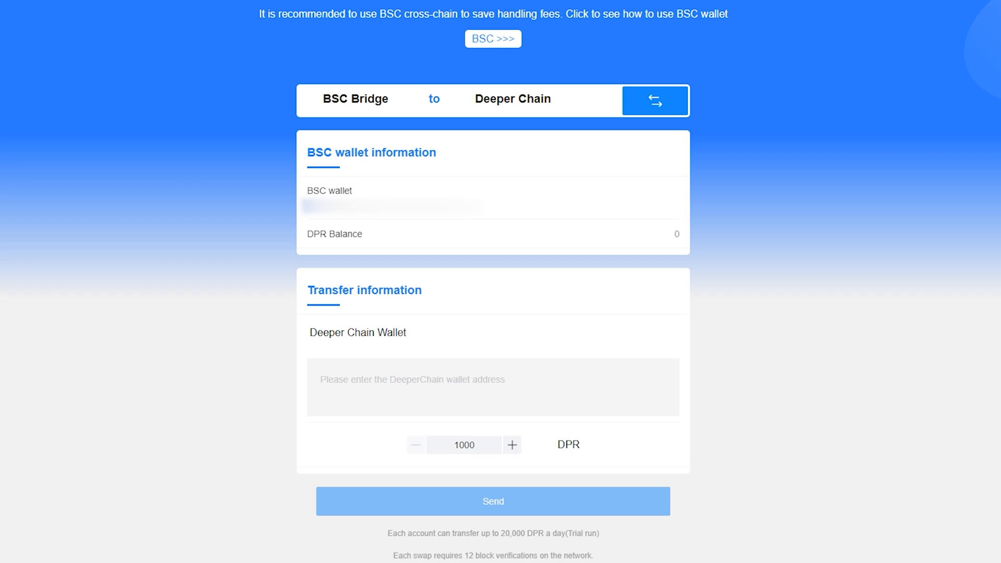
Reverse the bridge direction to Deeper Chain → BSC and enter 1000 DPR.
left_click(655, 101)
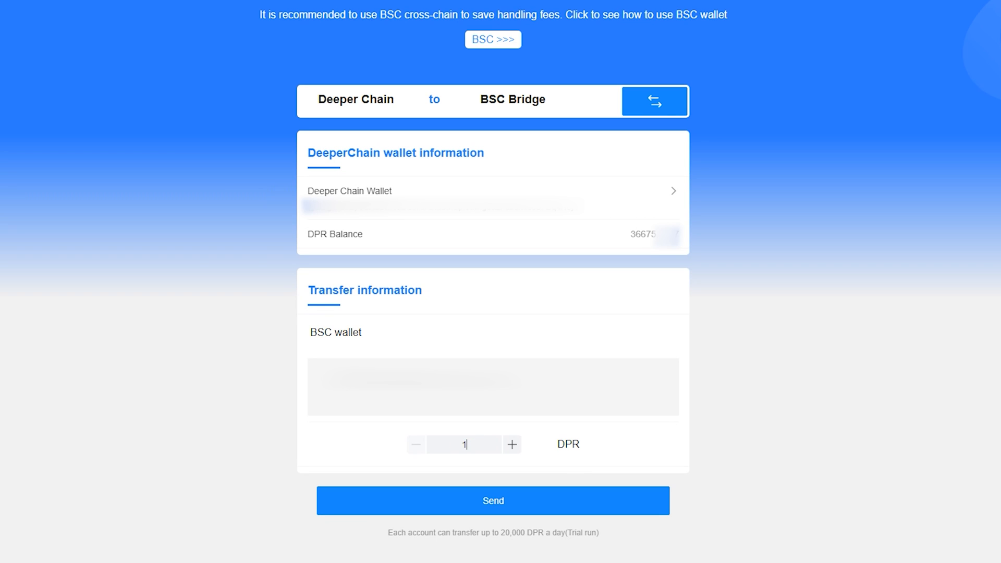
type("1000")
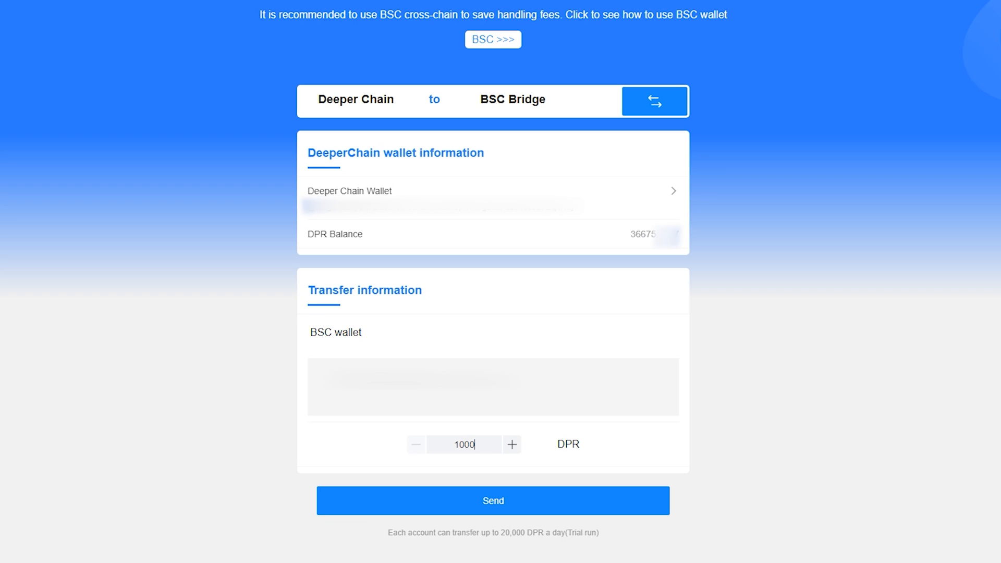
Send the 1000 DPR transfer and sign the message in polkadot{.js}.
left_click(492, 500)
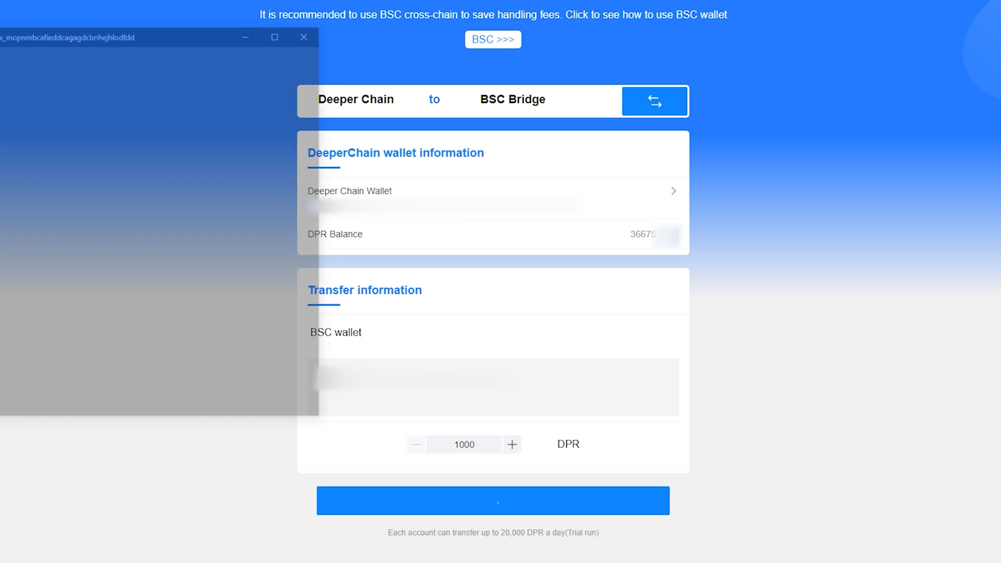
left_click(492, 501)
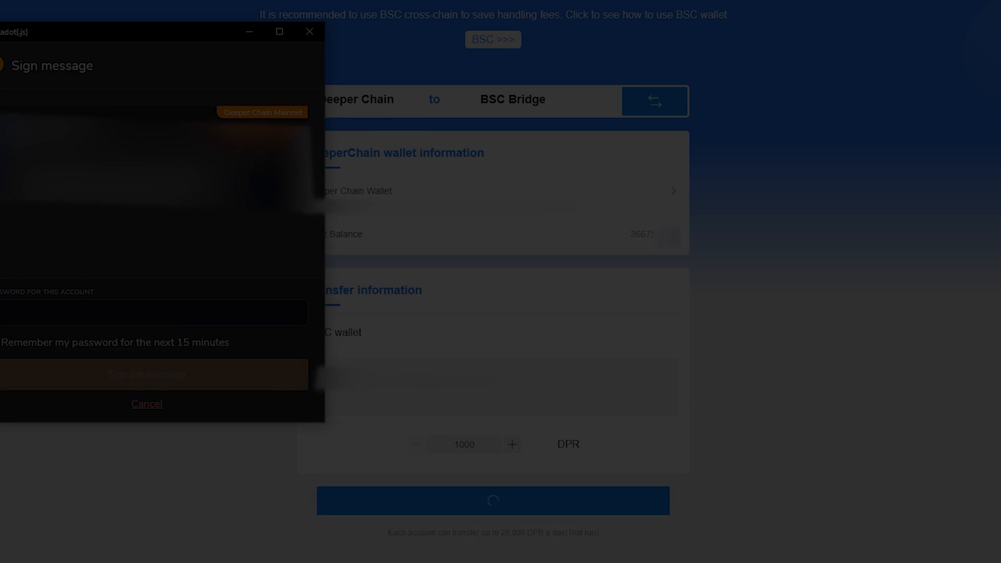
left_click(146, 375)
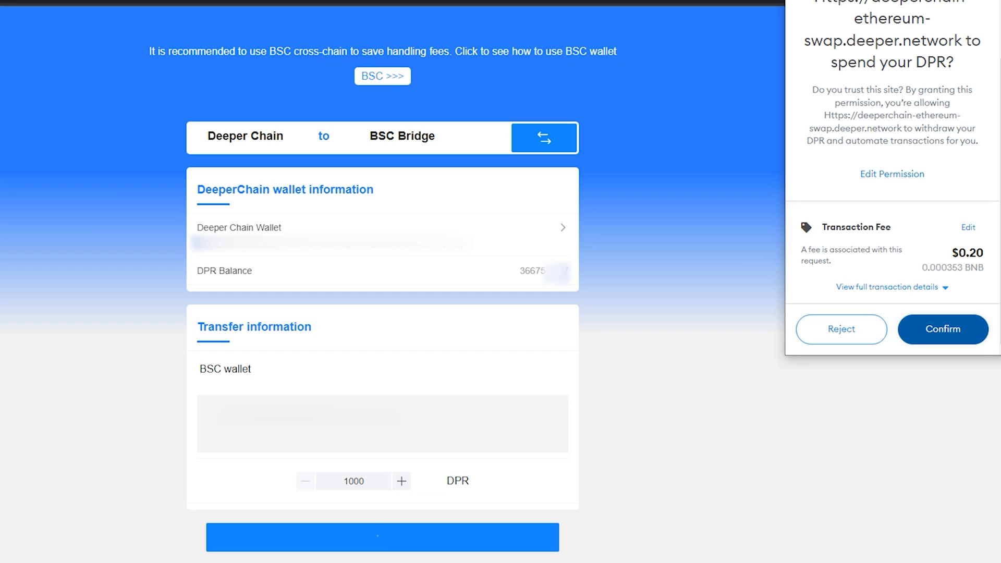
Confirm the MetaMask DPR spending permission and wait for the contract interaction popup.
left_click(942, 330)
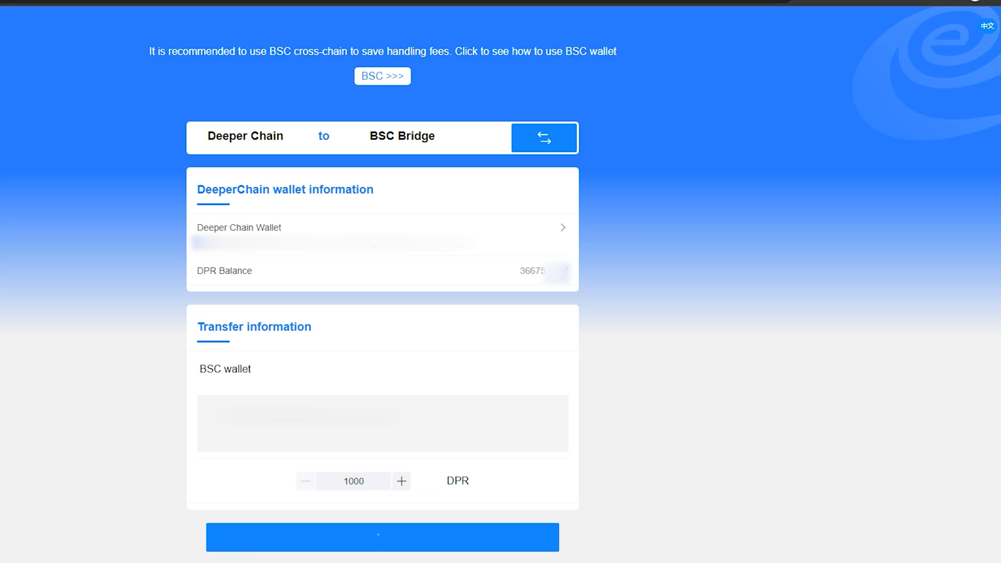
left_click(381, 537)
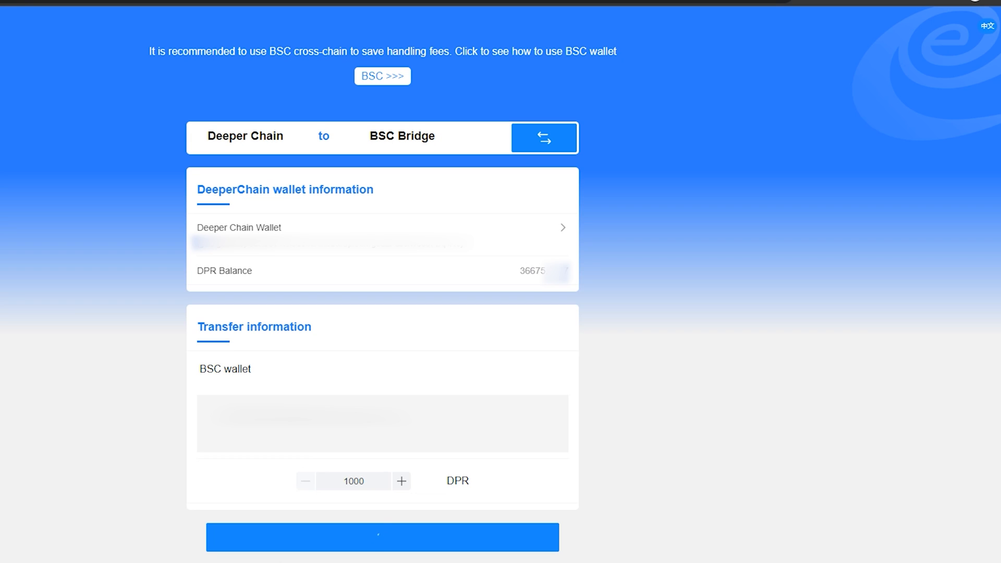
left_click(382, 537)
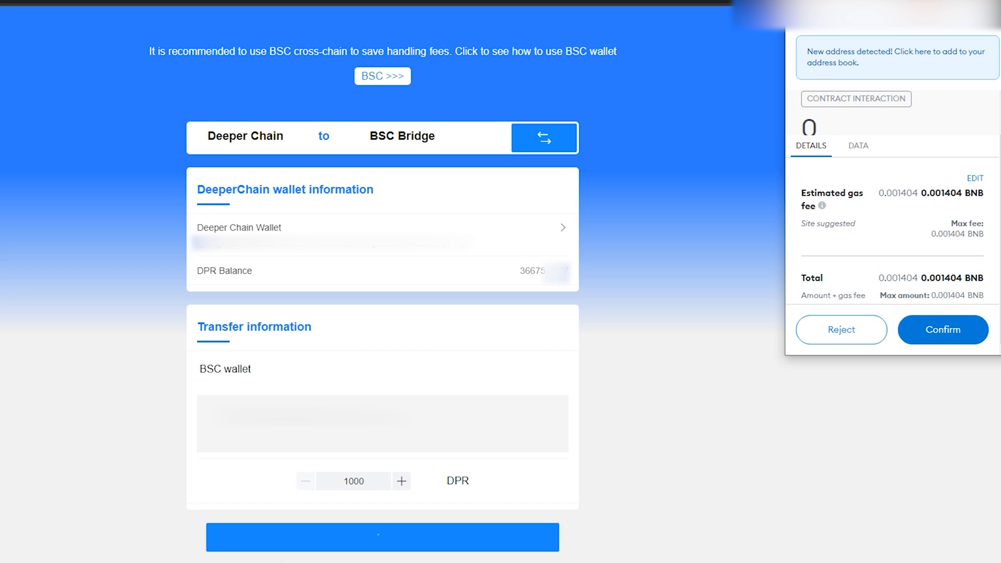
Confirm the bridge contract interaction, putting the 1000 DPR transfer to BSC as pending.
left_click(943, 330)
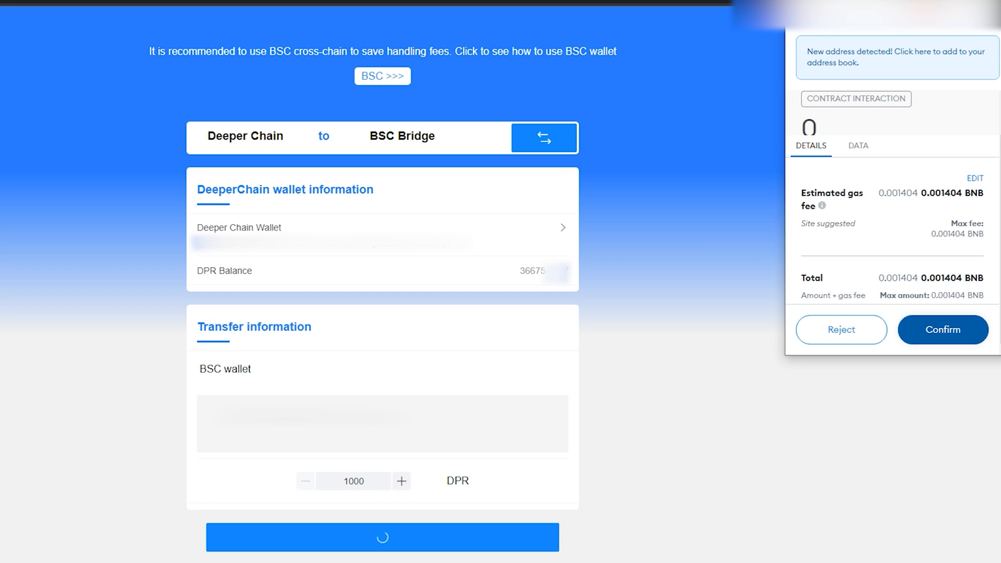
left_click(943, 329)
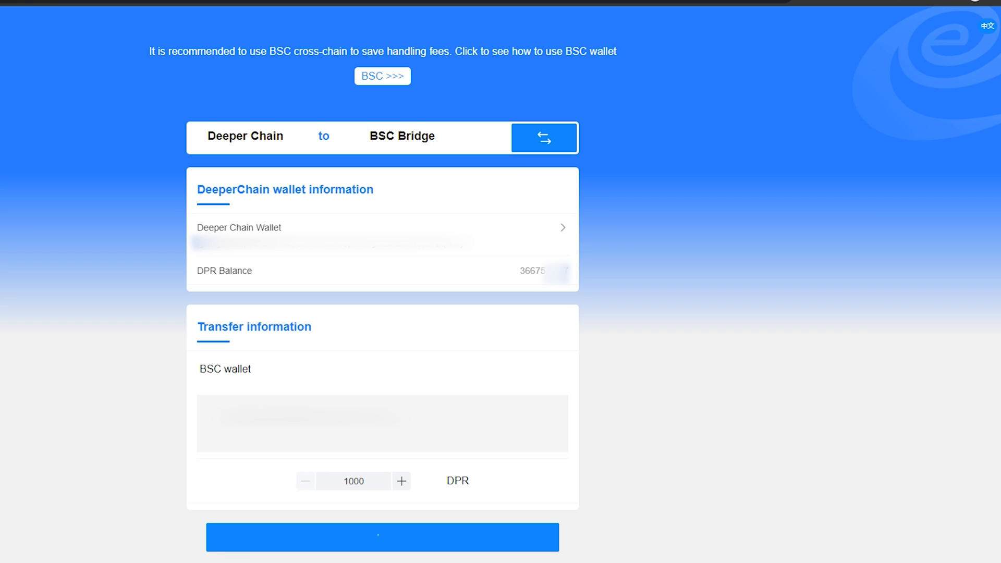
left_click(382, 537)
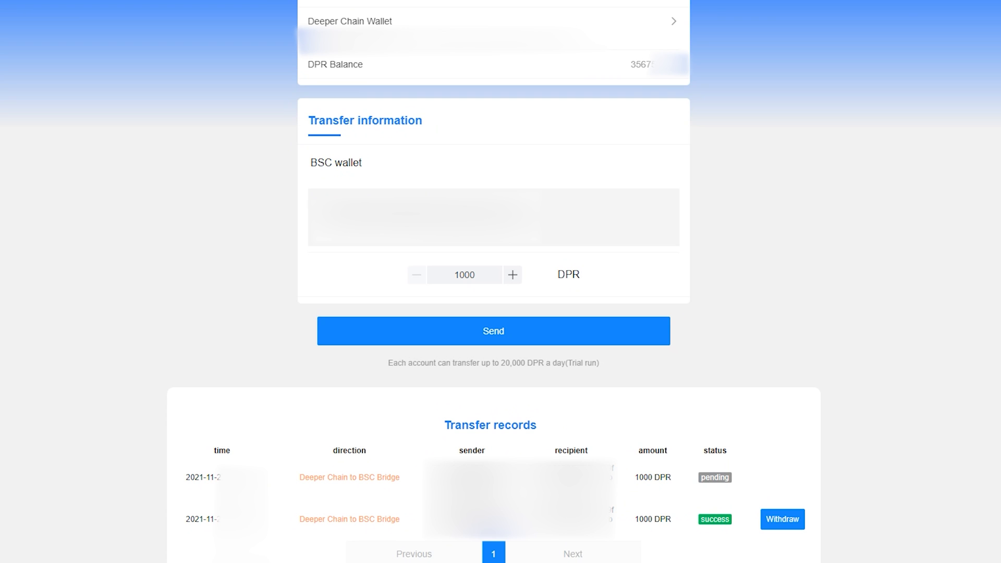
Withdraw the successful 1000 DPR record and confirm the 0.000784 BNB fee.
left_click(492, 330)
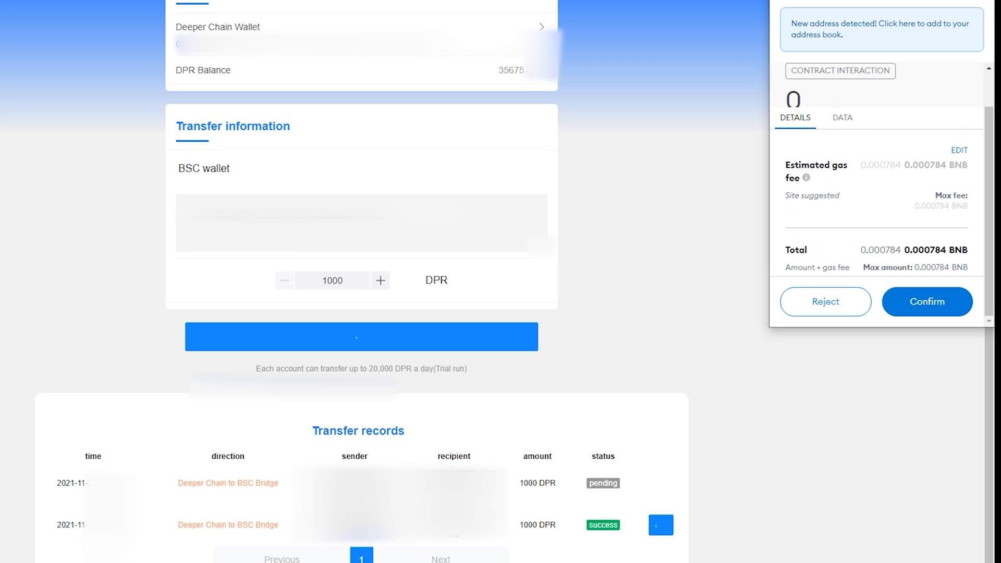
left_click(926, 301)
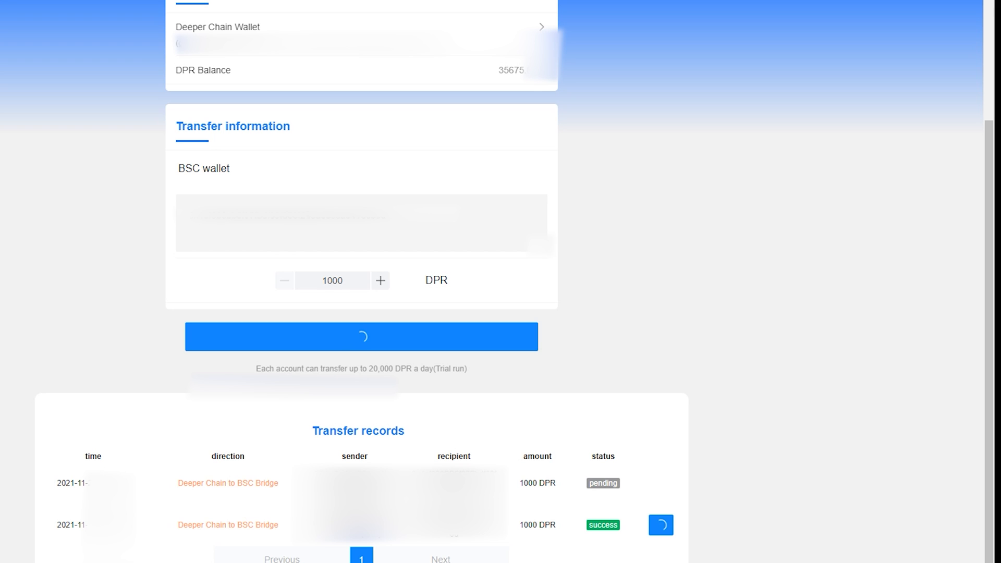